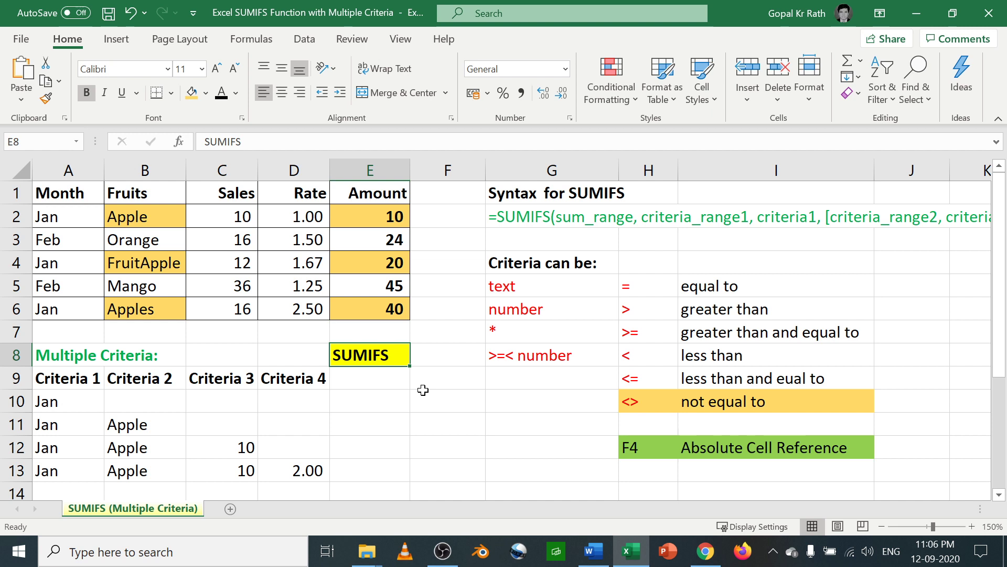
Enter =SUMIFS(E2:E6,A2:A6,A10) in E10 so Jan amounts total 70
{"action": "left_click", "coordinate": [370, 401]}
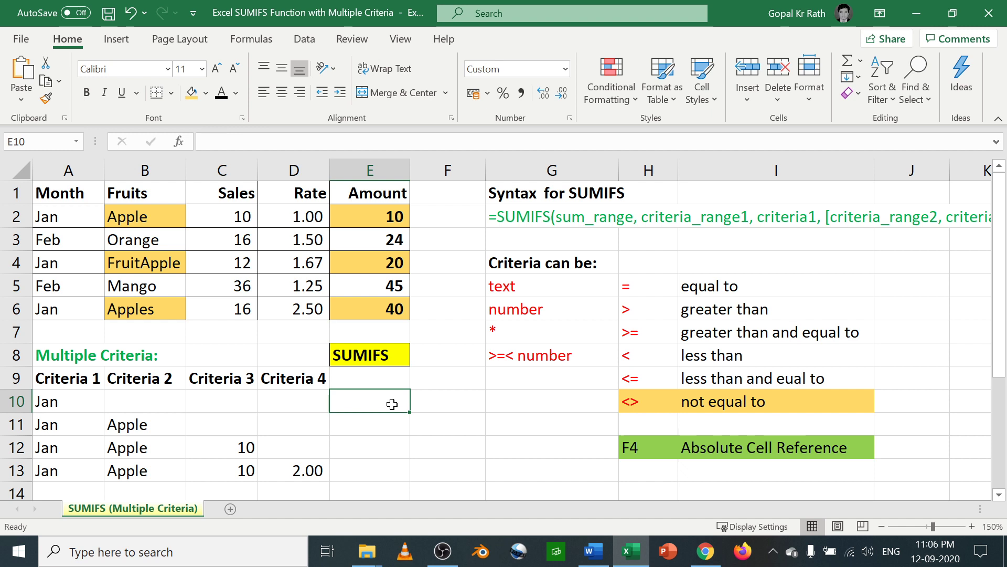
{"action": "type", "text": "=sumi"}
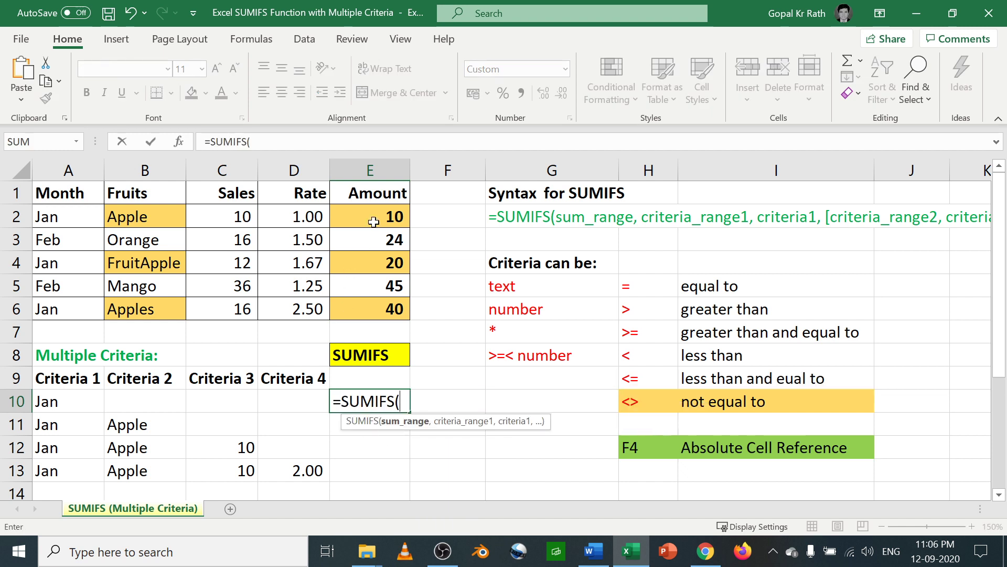
{"action": "left_click_drag", "start_coordinate": [369, 216], "coordinate": [369, 309]}
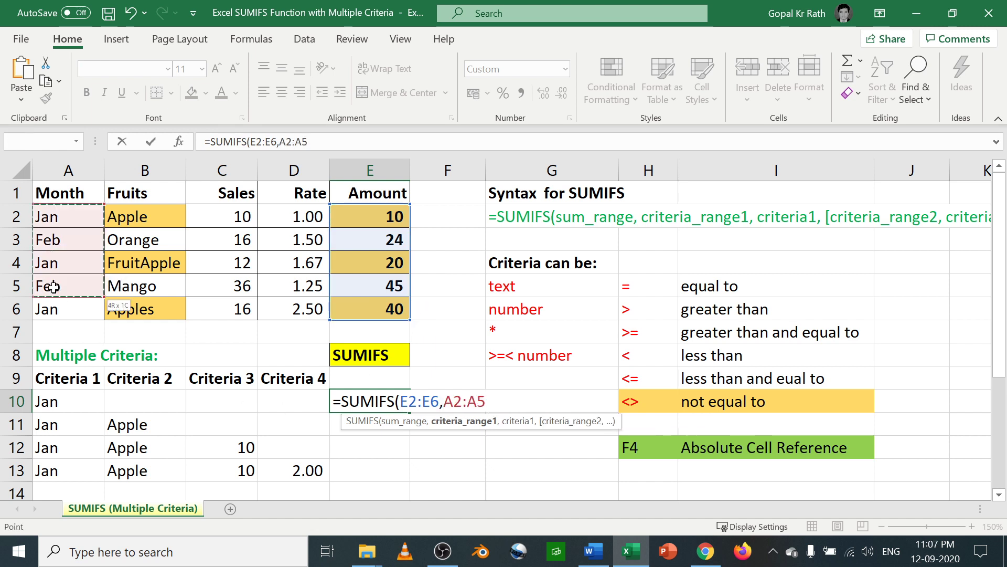
{"action": "left_click", "coordinate": [67, 308]}
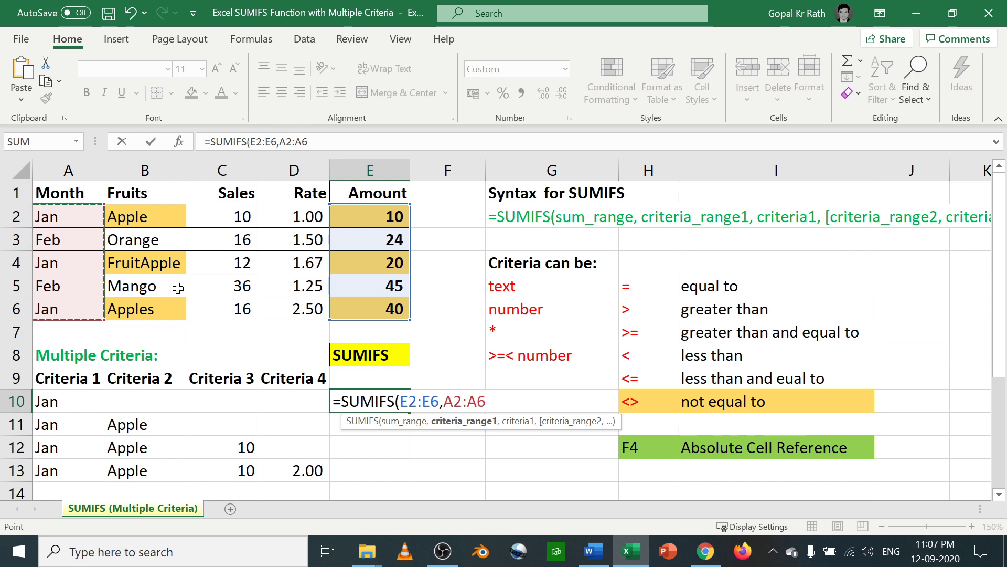
{"action": "left_click", "coordinate": [67, 401]}
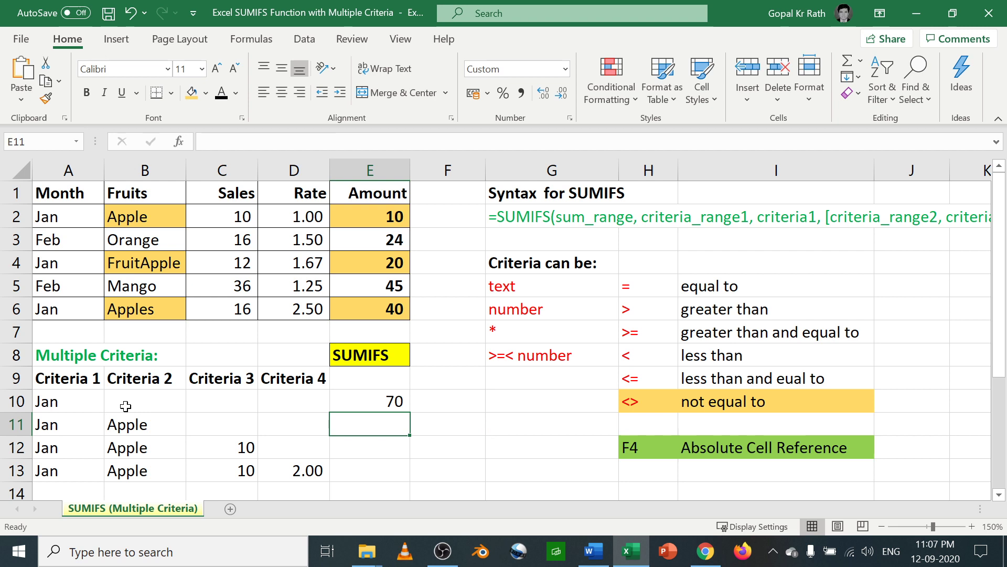
{"action": "type", "text": "=SUMIFS(E2:E6,A2:A6,A10)"}
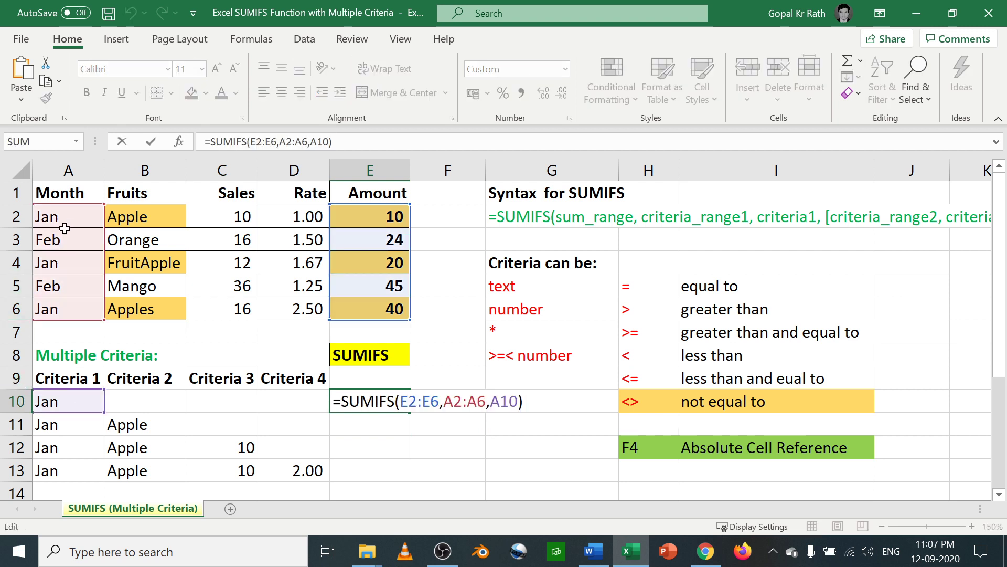
{"action": "key", "text": "Enter"}
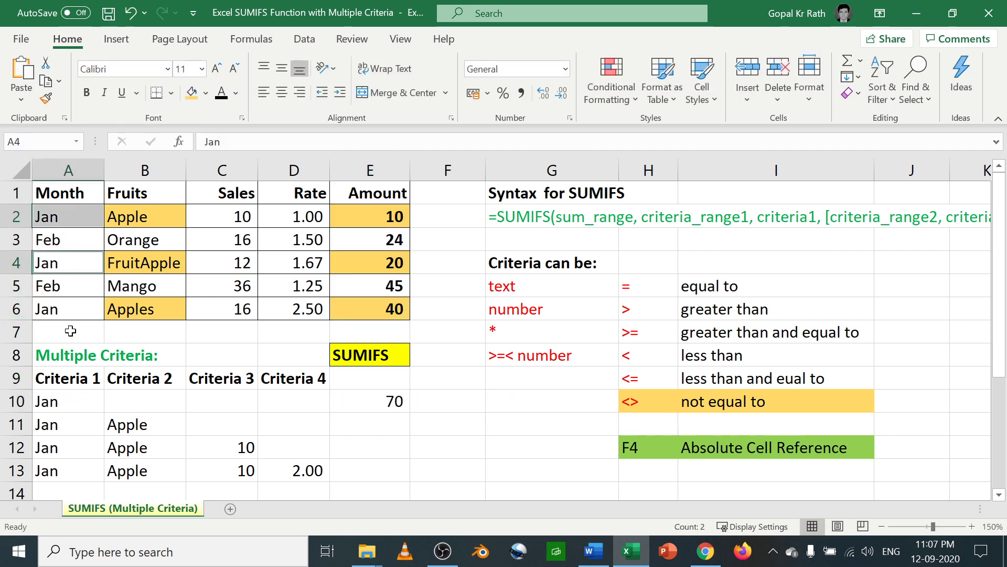
{"action": "left_click", "coordinate": [369, 216]}
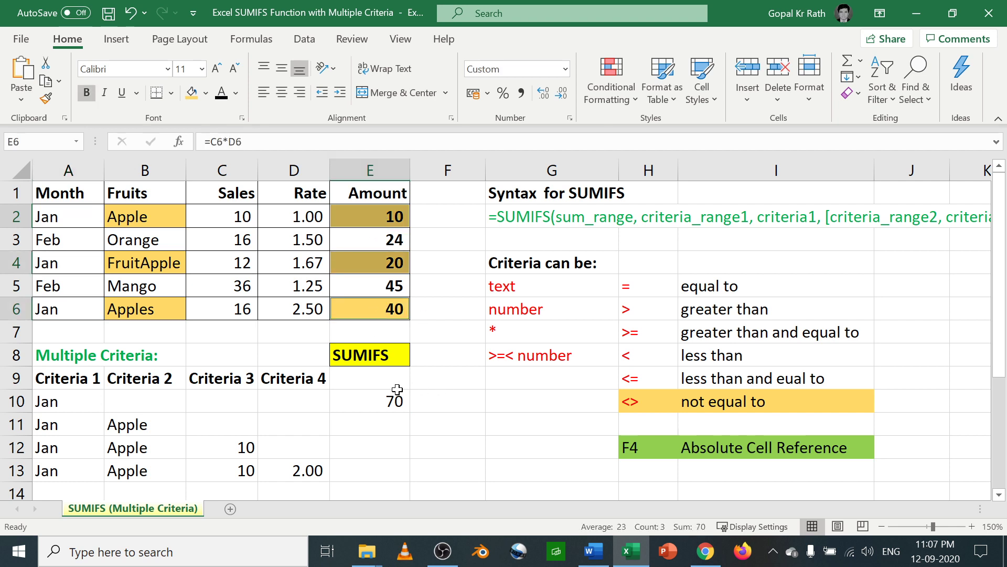
{"action": "left_click", "coordinate": [369, 401]}
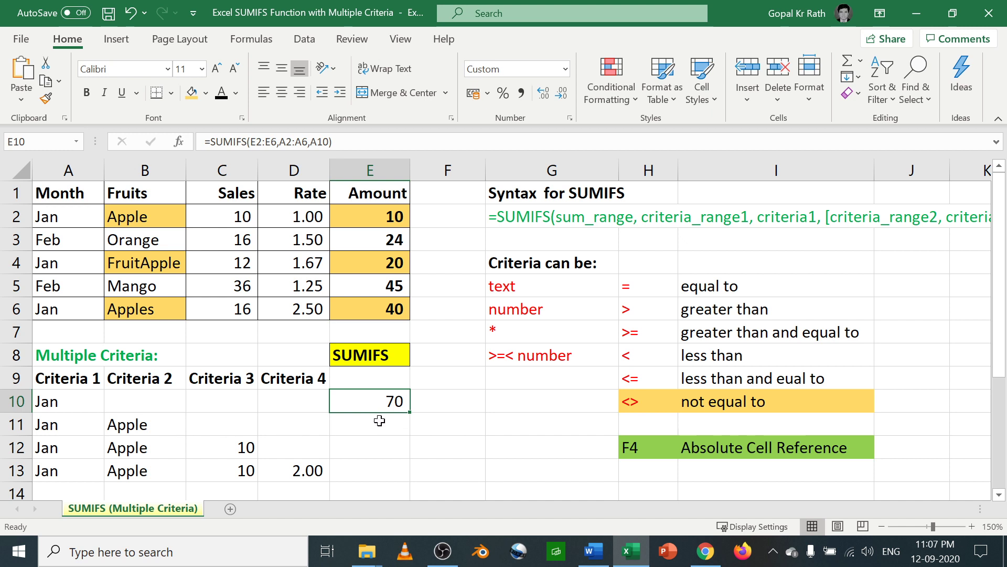
Enter =SUMIFS(E2:E6,A2:A6,A11,B2:B6,B11) in E11 so Jan Apple amounts total 10
{"action": "left_click", "coordinate": [369, 424]}
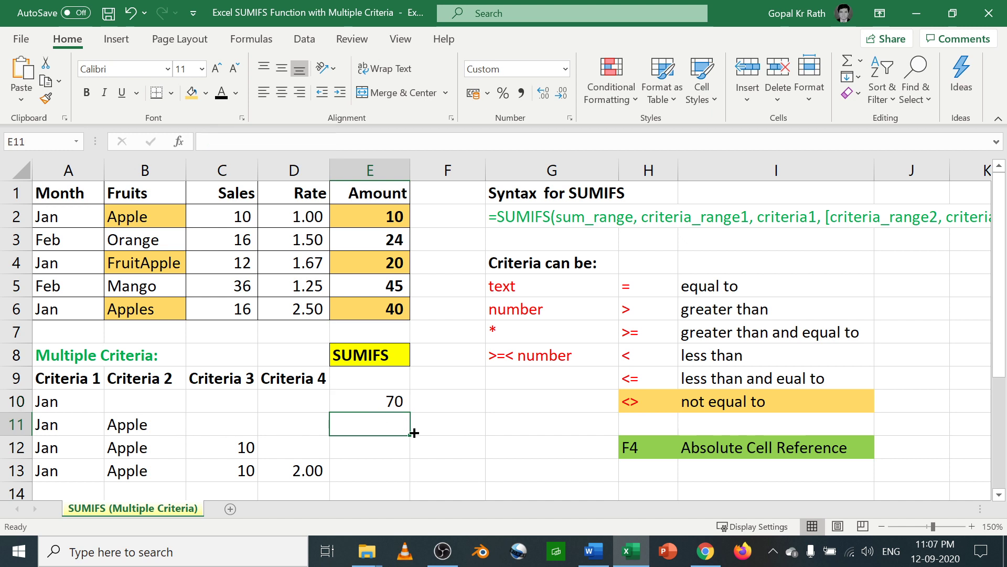
{"action": "type", "text": "=sum"}
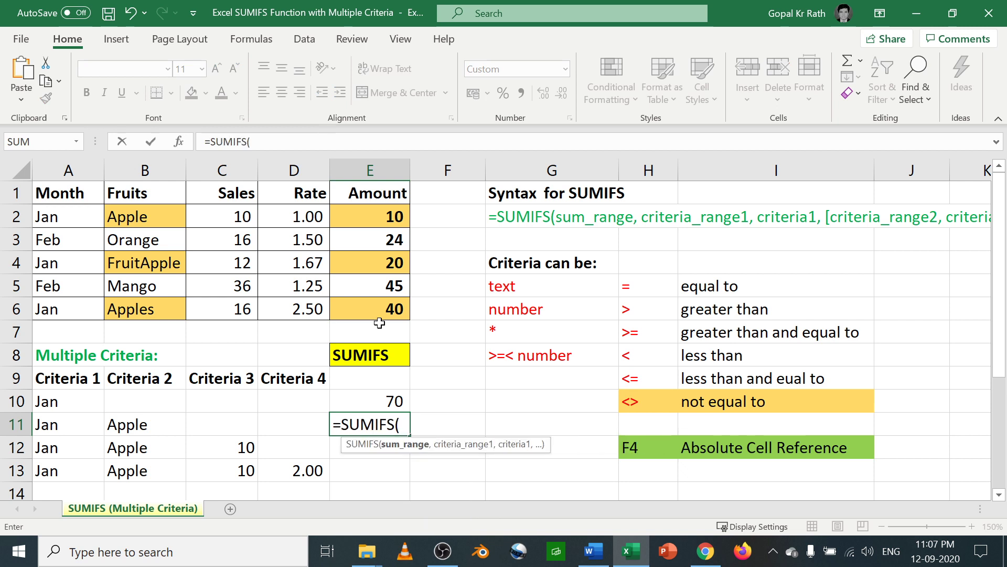
{"action": "left_click_drag", "start_coordinate": [368, 216], "coordinate": [368, 309]}
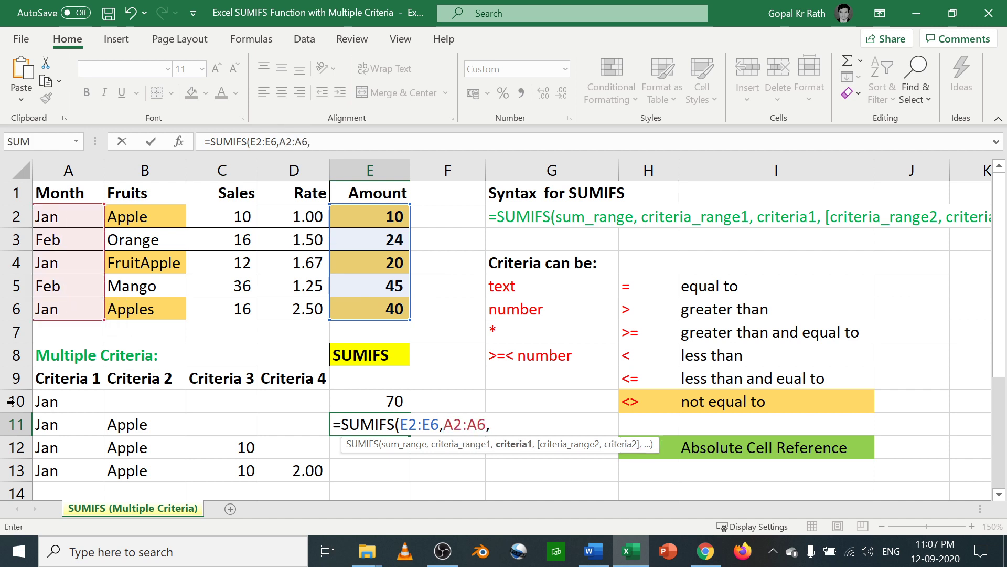
{"action": "left_click", "coordinate": [69, 424]}
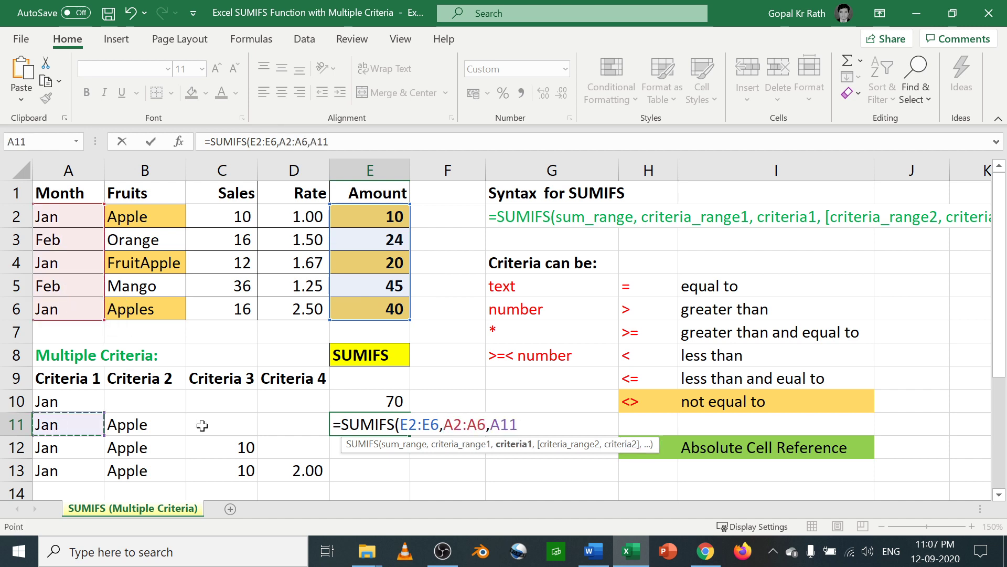
{"action": "type", "text": ","}
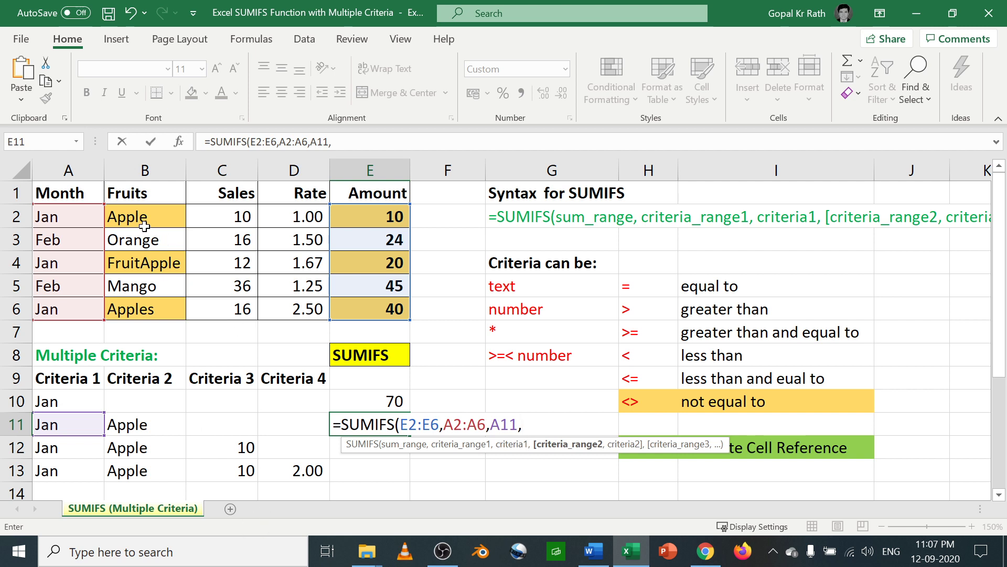
{"action": "left_click_drag", "start_coordinate": [143, 216], "coordinate": [144, 309]}
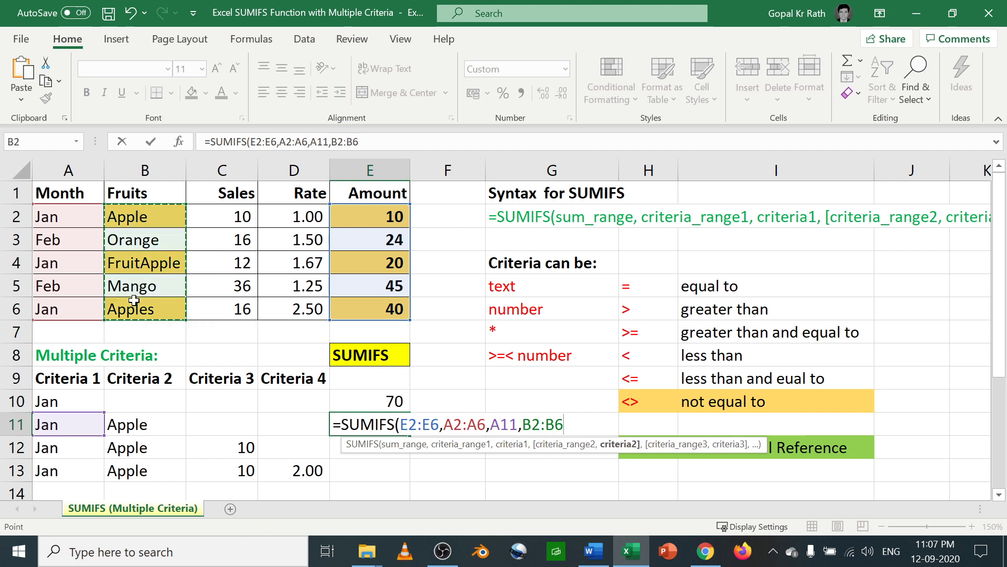
{"action": "left_click", "coordinate": [144, 424]}
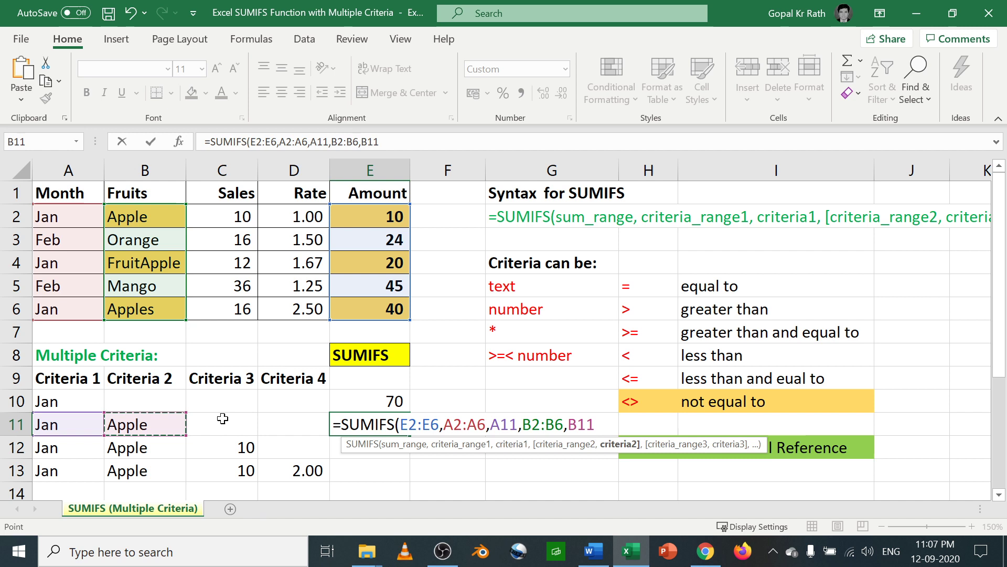
{"action": "key", "text": "Enter"}
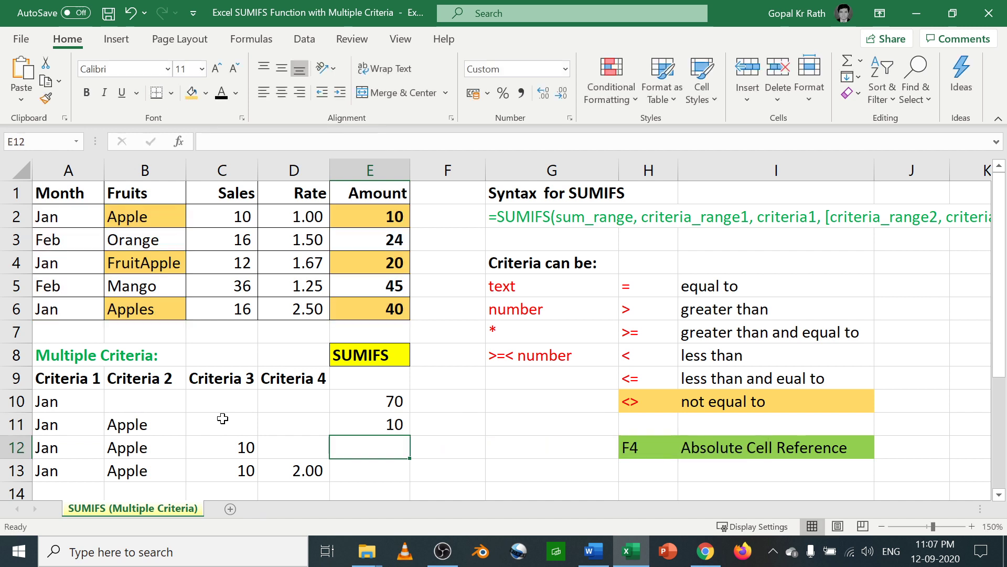
{"action": "type", "text": "=SUMIFS(E2:E6,A2:A6,A11,B2:B6,B11)"}
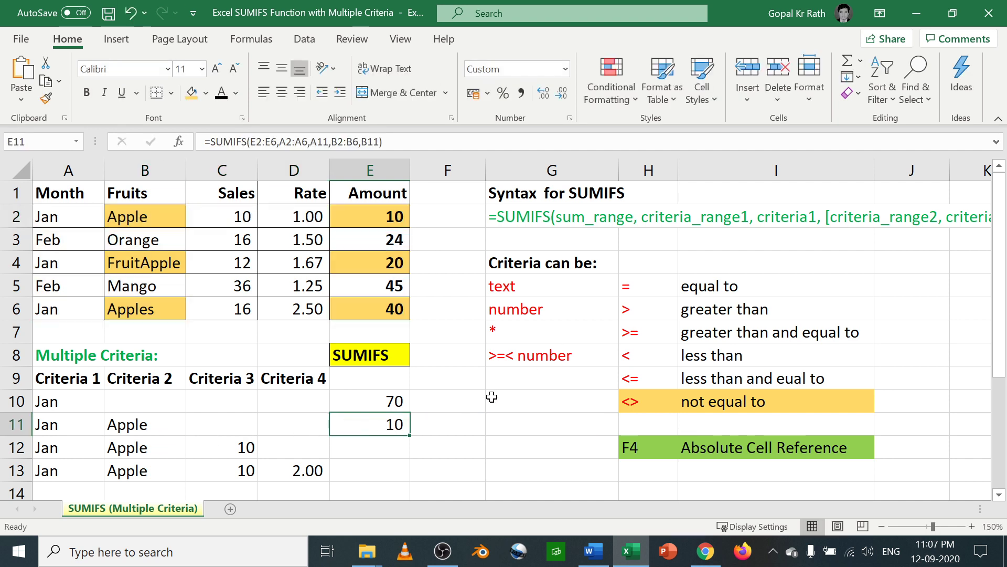
{"action": "left_click", "coordinate": [144, 216]}
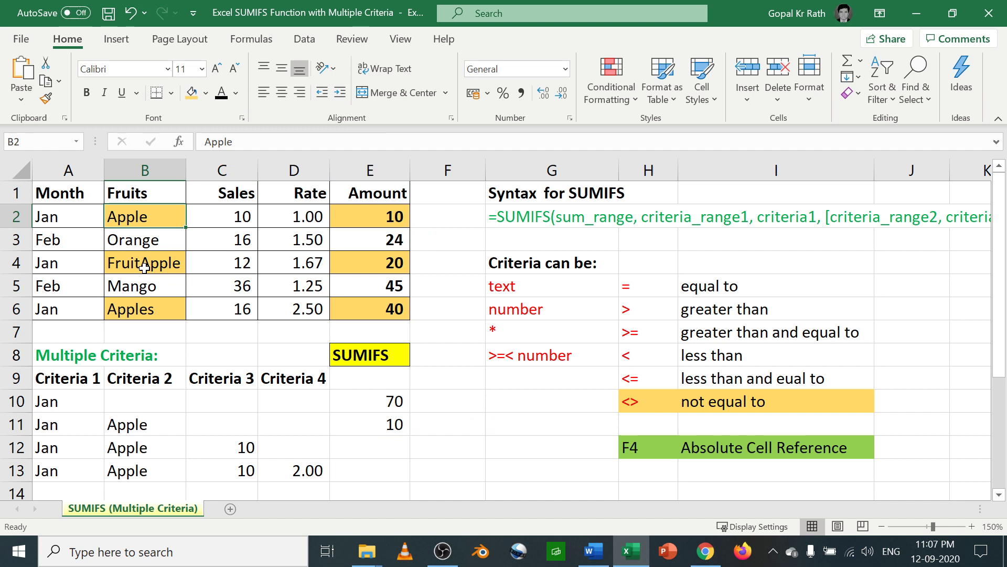
{"action": "left_click", "coordinate": [370, 424]}
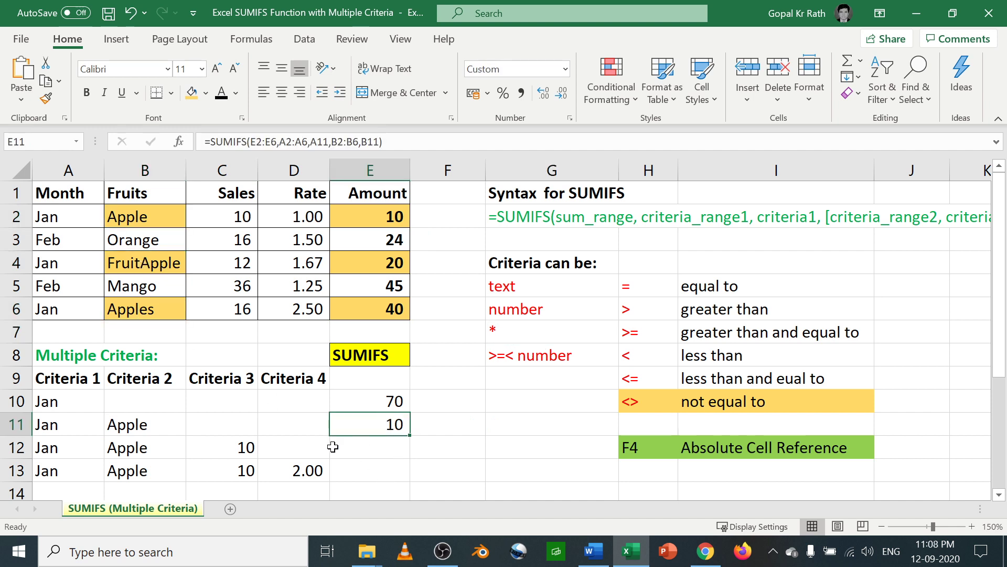
{"action": "mouse_move", "coordinate": [369, 170]}
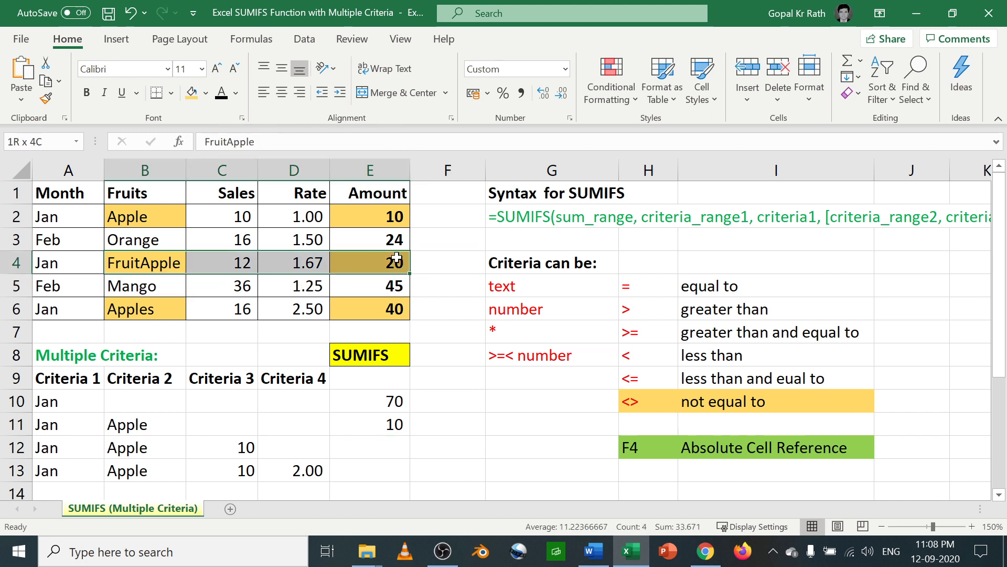
Change E11's fruit criterion to "*"&B11&"*" so any name containing Apple counts, giving 70
{"action": "left_click", "coordinate": [369, 423]}
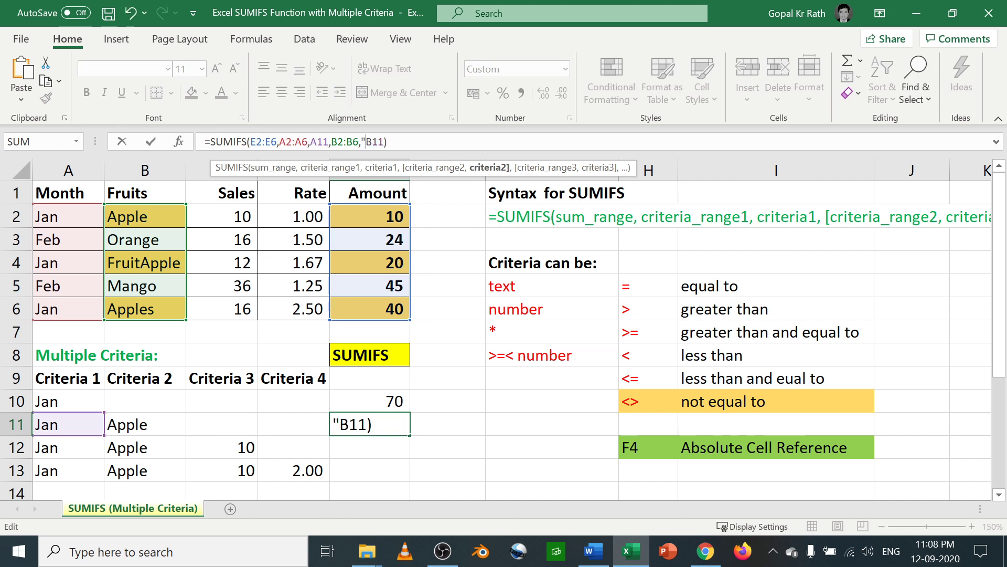
{"action": "type", "text": "*\""}
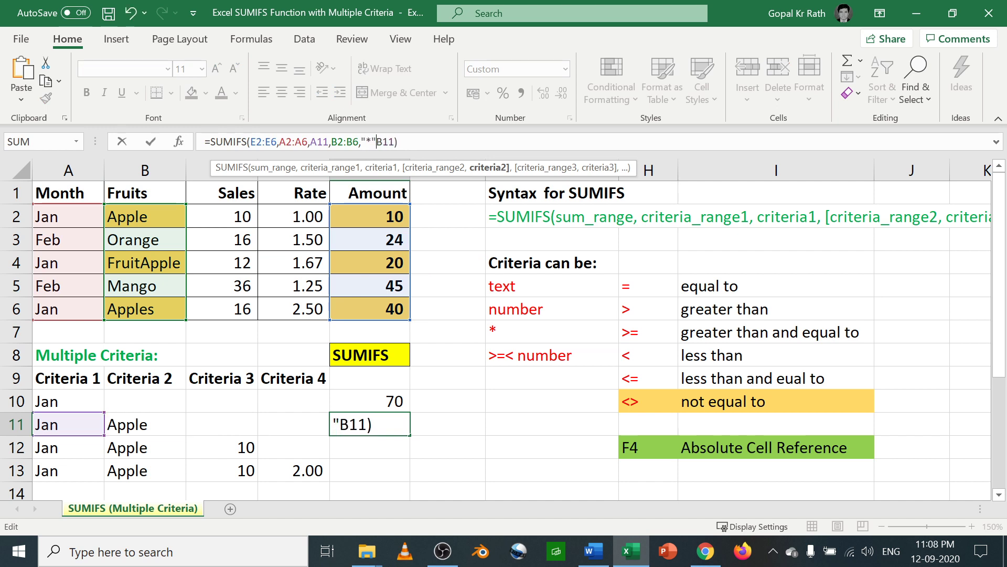
{"action": "type", "text": "&"}
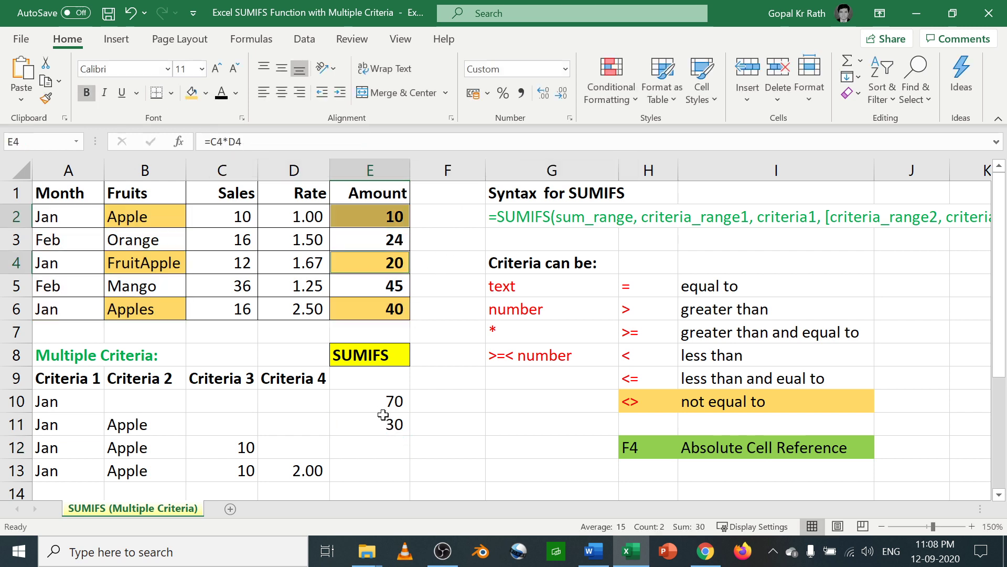
{"action": "type", "text": "=SUMIFS(E2:E6,A2:A6,A11,B2:B6,\"*\"&B11)"}
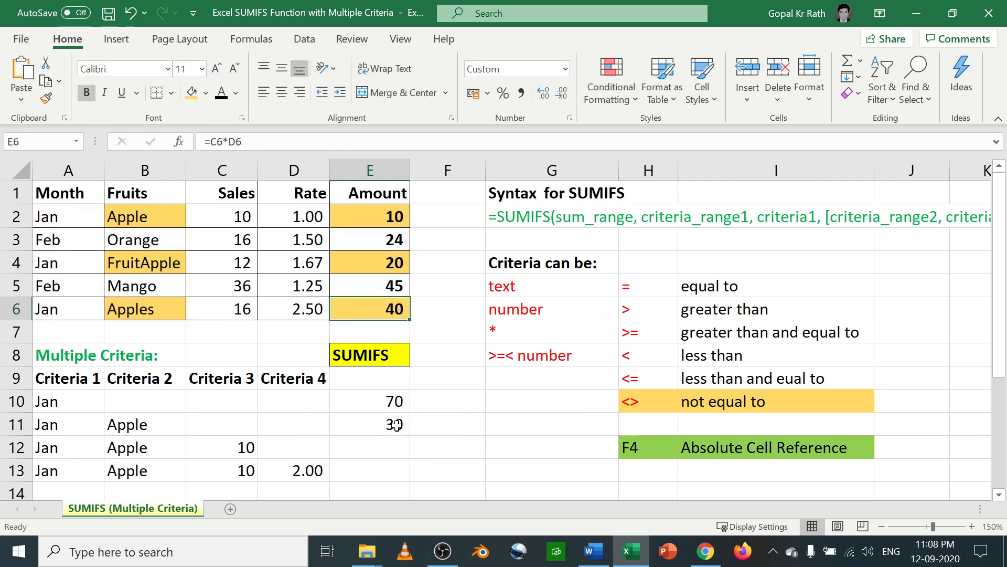
{"action": "type", "text": "=SUMIFS(E2:E6,A2:A6,A11,B2:B6,\"*\"&B11)"}
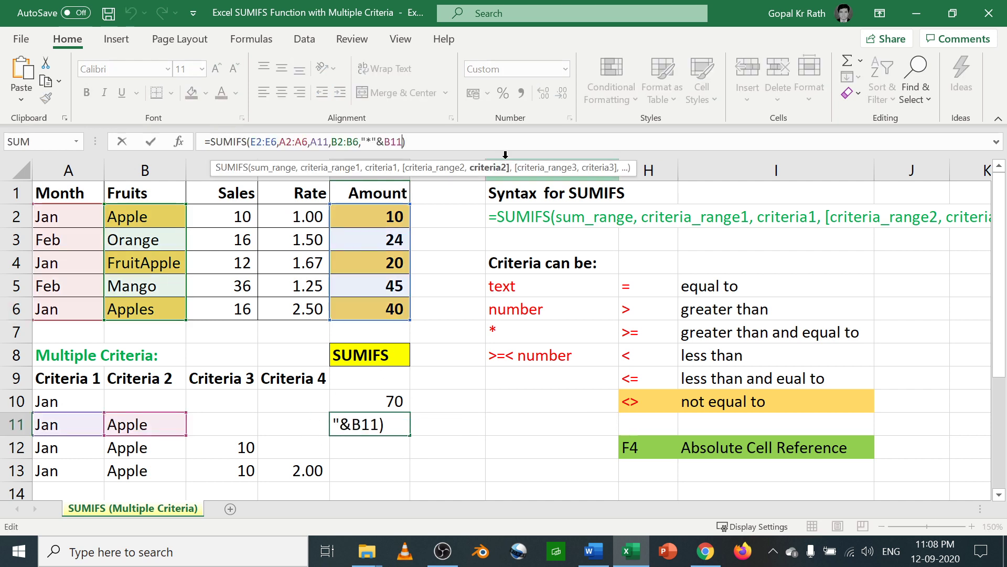
{"action": "type", "text": "&"}
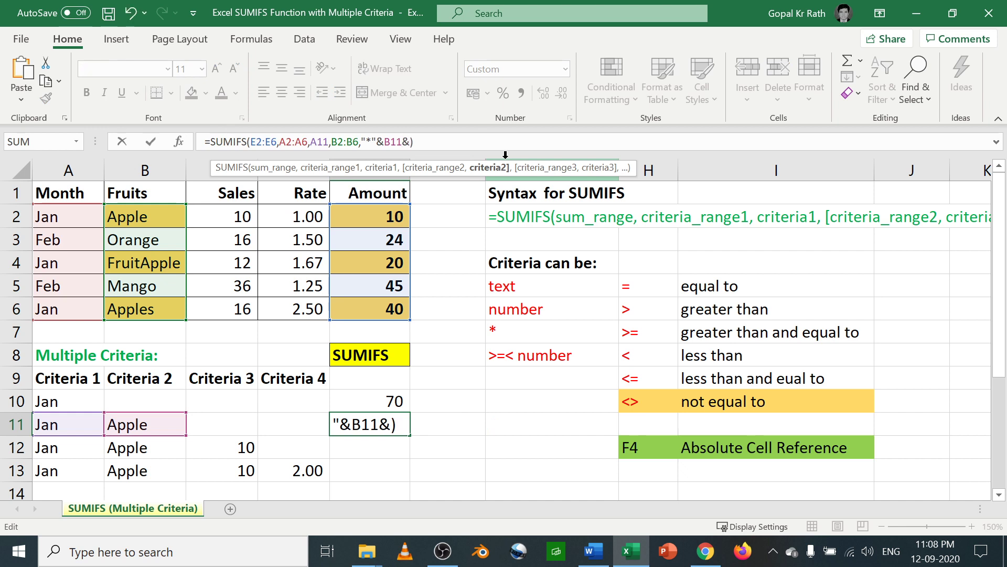
{"action": "type", "text": "\"*\""}
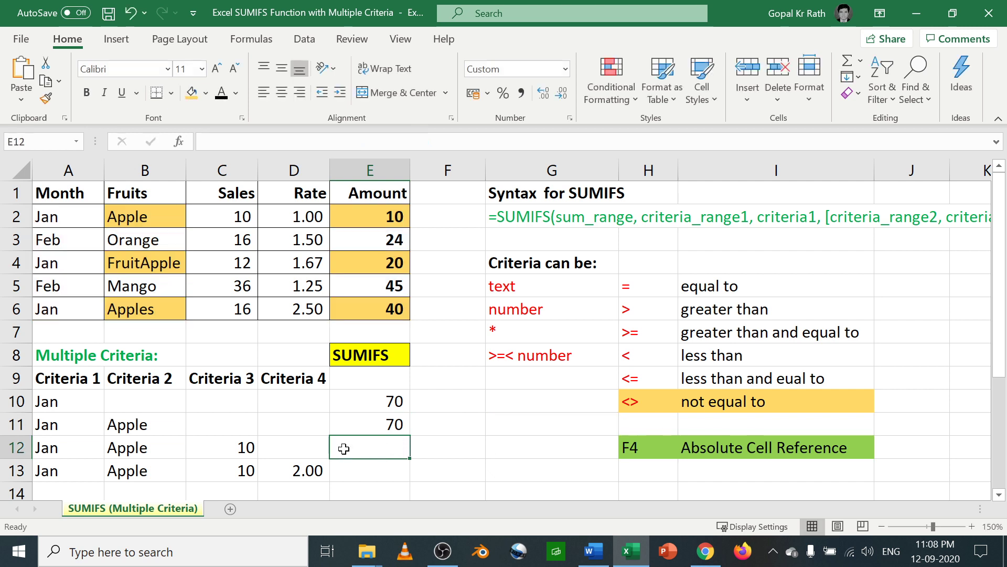
Enter =SUMIFS(E3:E7,A3:A7,A12,B3:B7,"*"&B12&"*") in E12 with ranges shifted a row down
{"action": "left_click", "coordinate": [221, 447]}
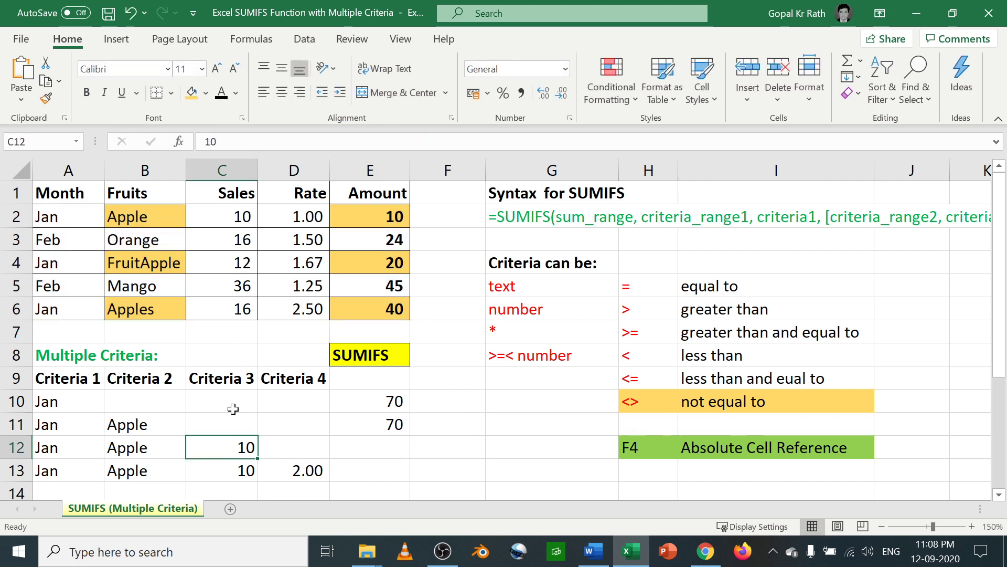
{"action": "left_click", "coordinate": [368, 447]}
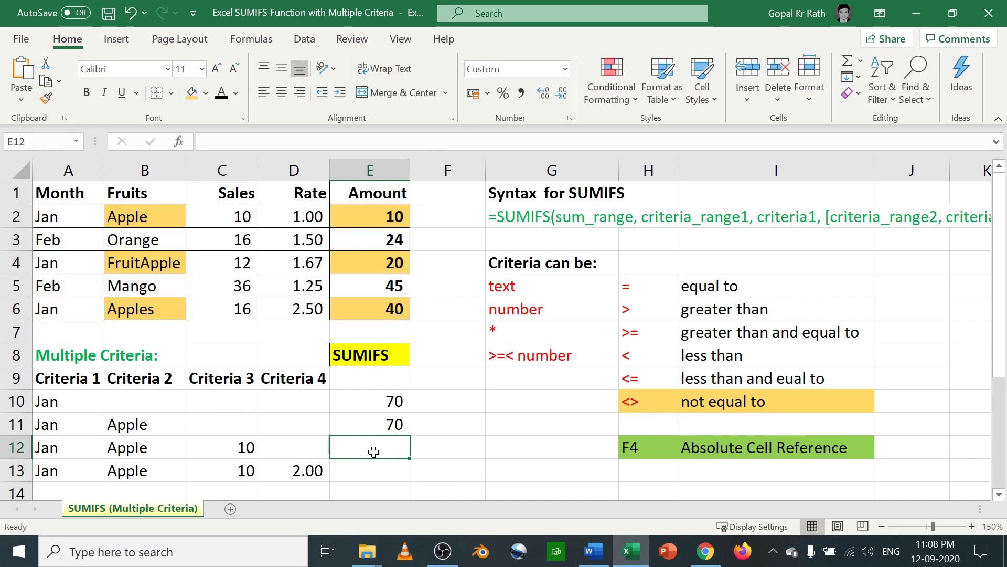
{"action": "type", "text": "=SUMIFS(E3:E7,A3:A7,A12,B3:B7,\"*\"&B12&\"*\")"}
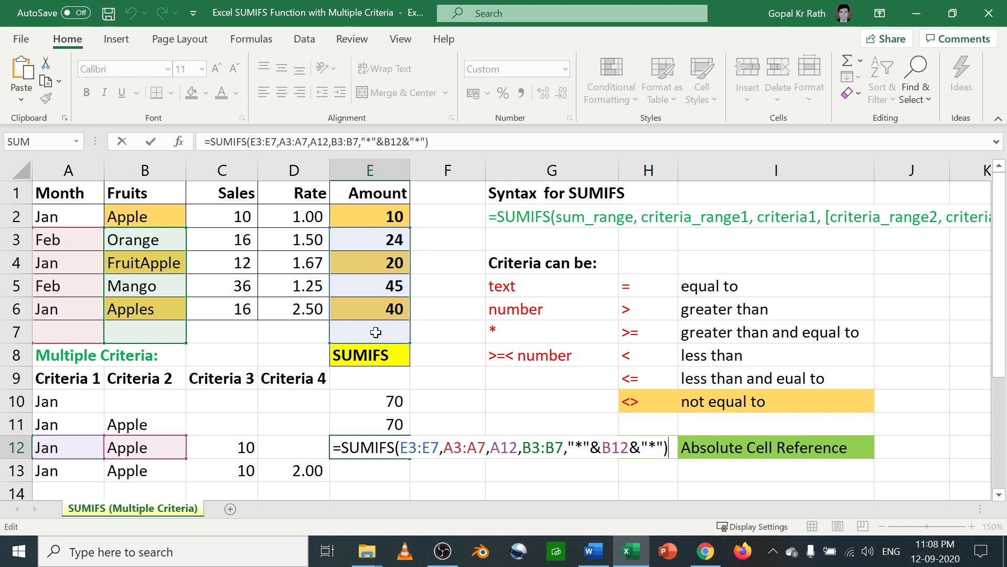
{"action": "mouse_move", "coordinate": [324, 367]}
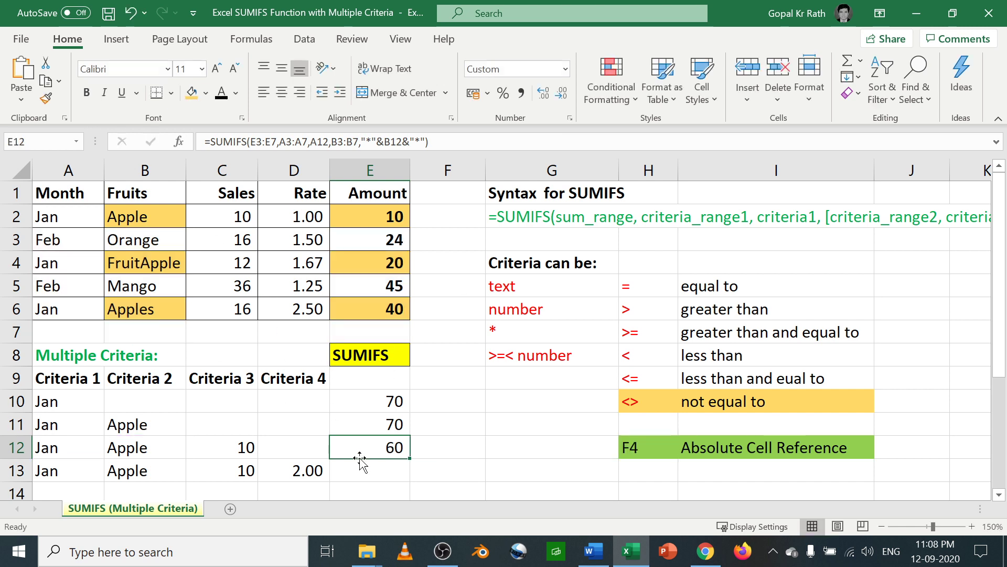
Make E11's sum and fruit ranges absolute with F4 so E12 correctly returns 70
{"action": "double_click", "coordinate": [369, 424]}
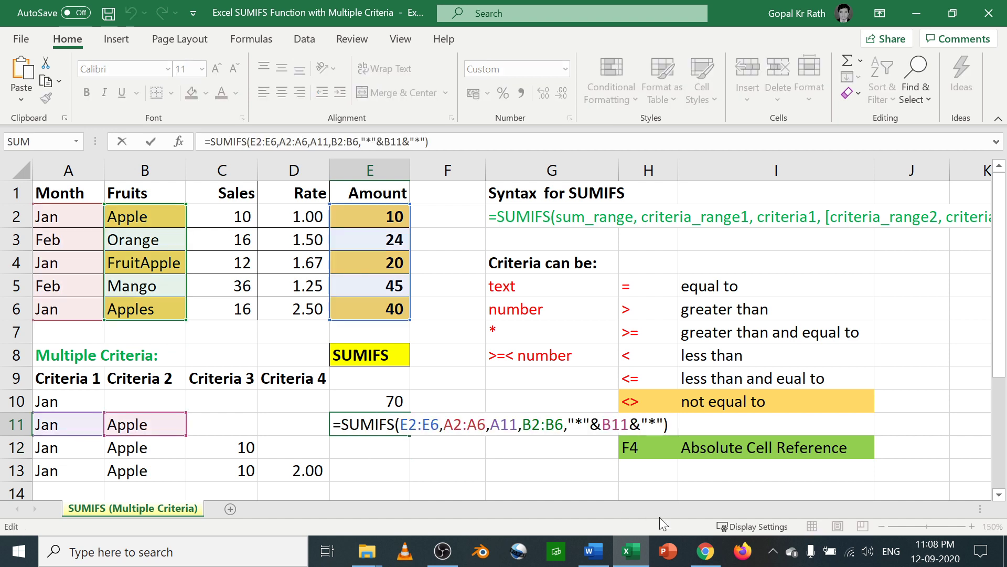
{"action": "mouse_move", "coordinate": [718, 451]}
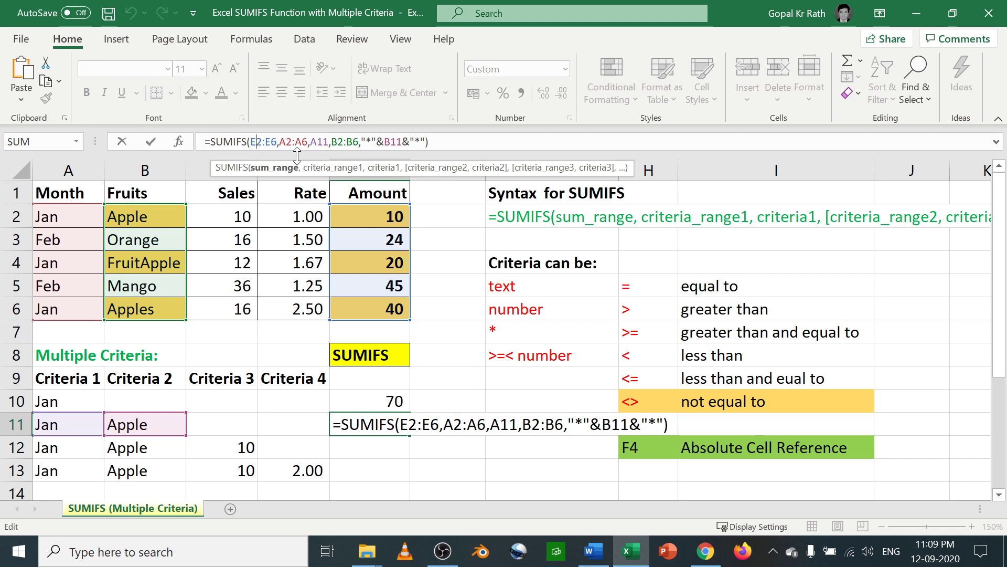
{"action": "key", "text": "F4"}
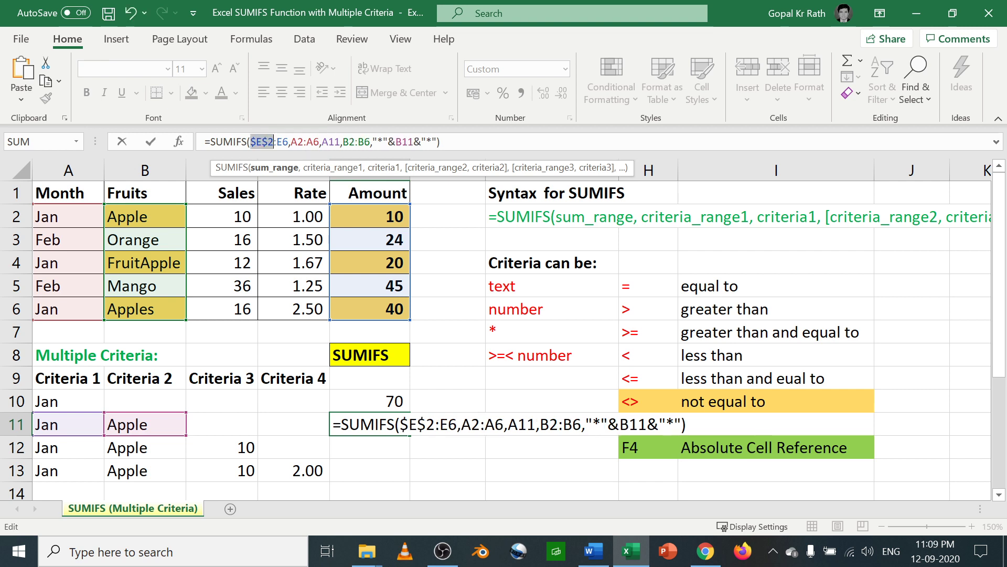
{"action": "key", "text": "F4"}
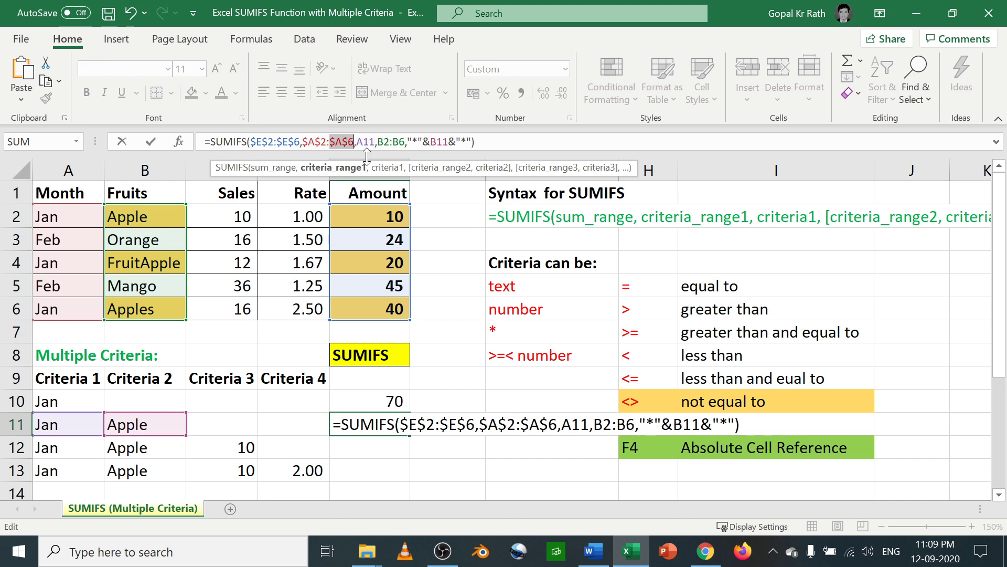
{"action": "key", "text": "f4"}
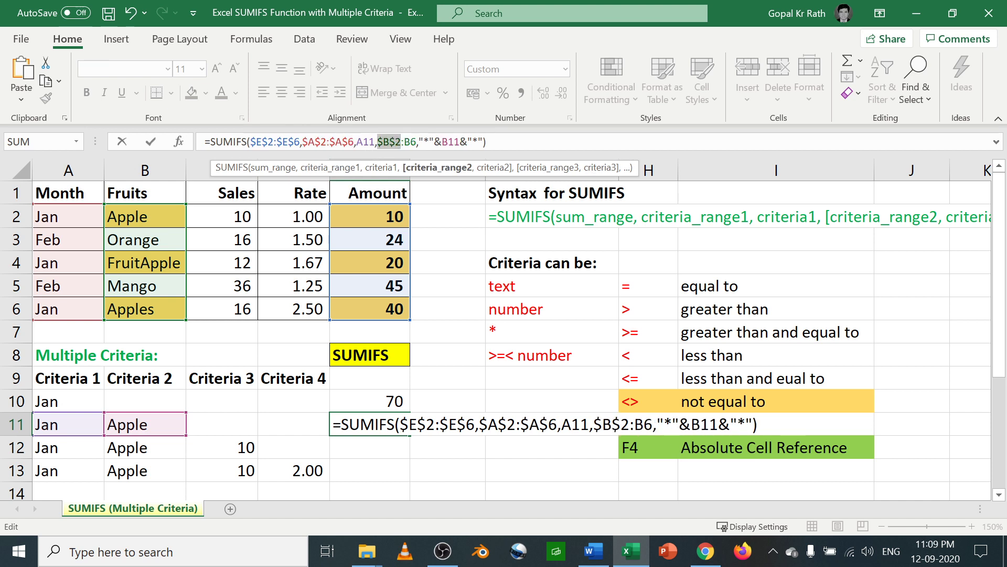
{"action": "key", "text": "f4"}
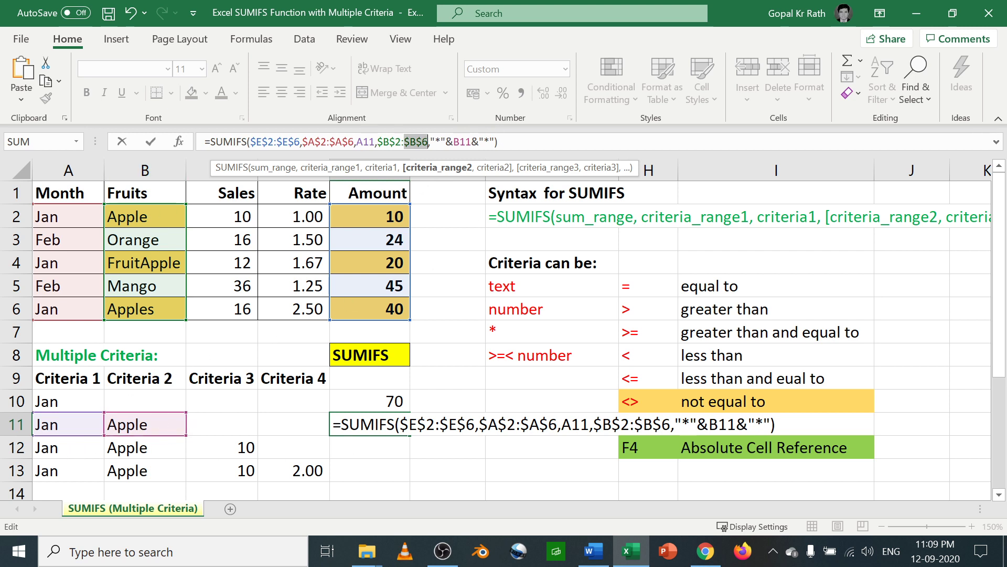
{"action": "key", "text": "Enter"}
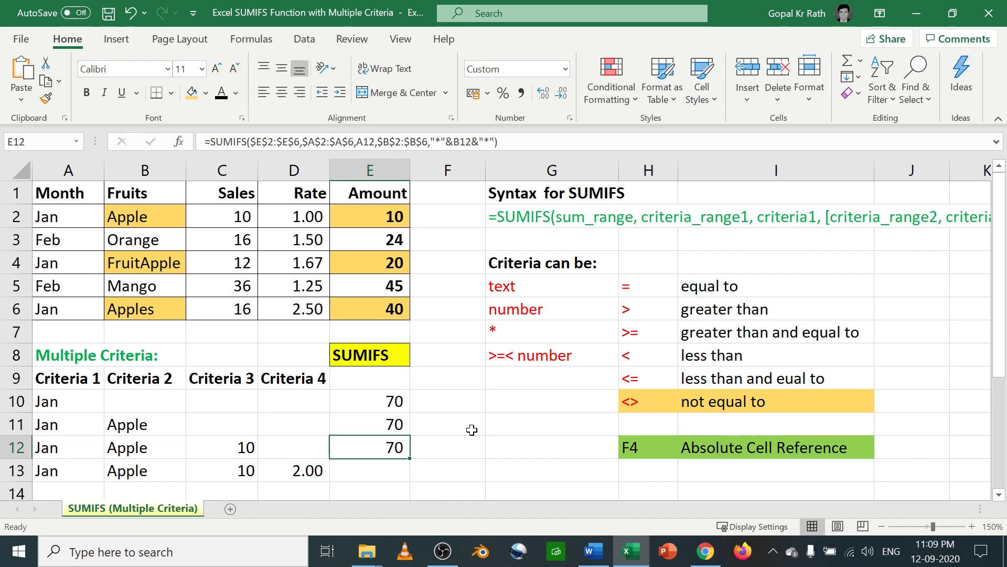
Add a Sales C2:C6 ">10" criterion to the E12 formula, returning 60
{"action": "double_click", "coordinate": [369, 447]}
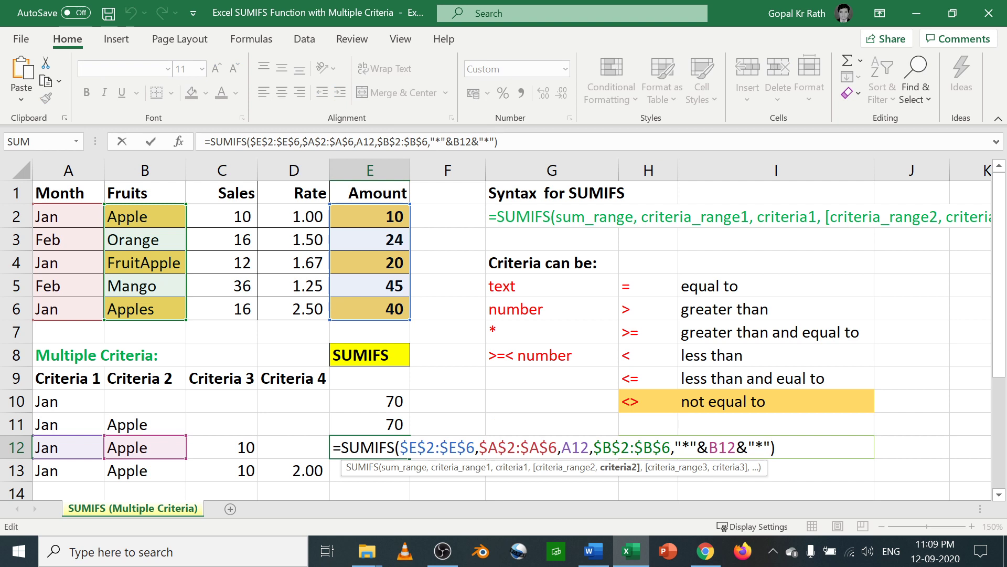
{"action": "type", "text": ","}
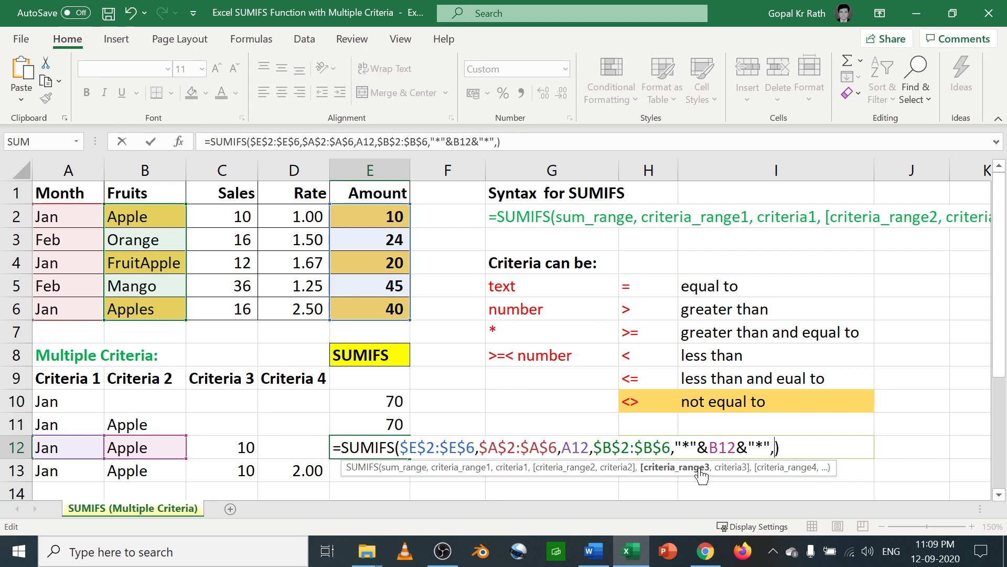
{"action": "left_click_drag", "start_coordinate": [222, 216], "coordinate": [222, 308]}
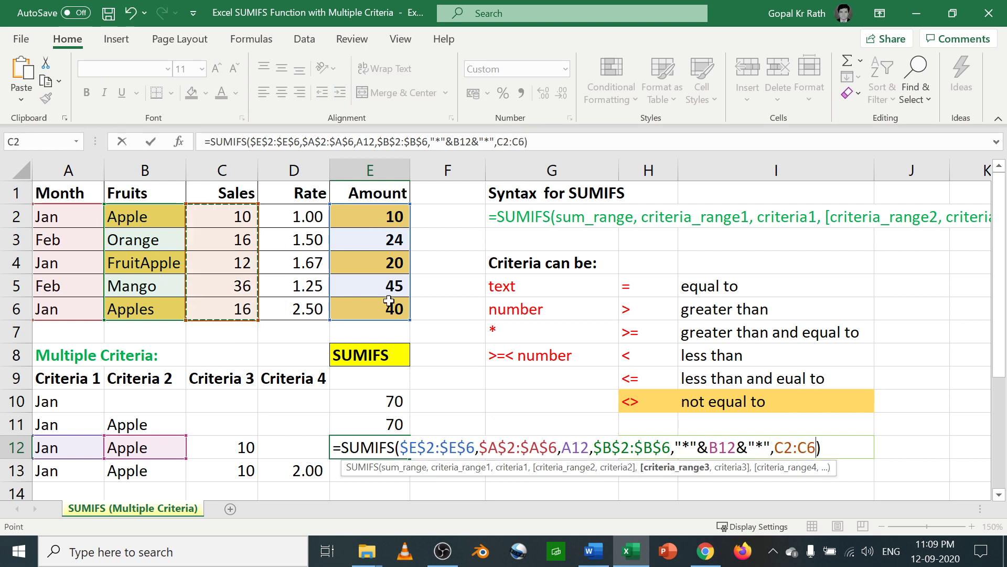
{"action": "mouse_move", "coordinate": [691, 281]}
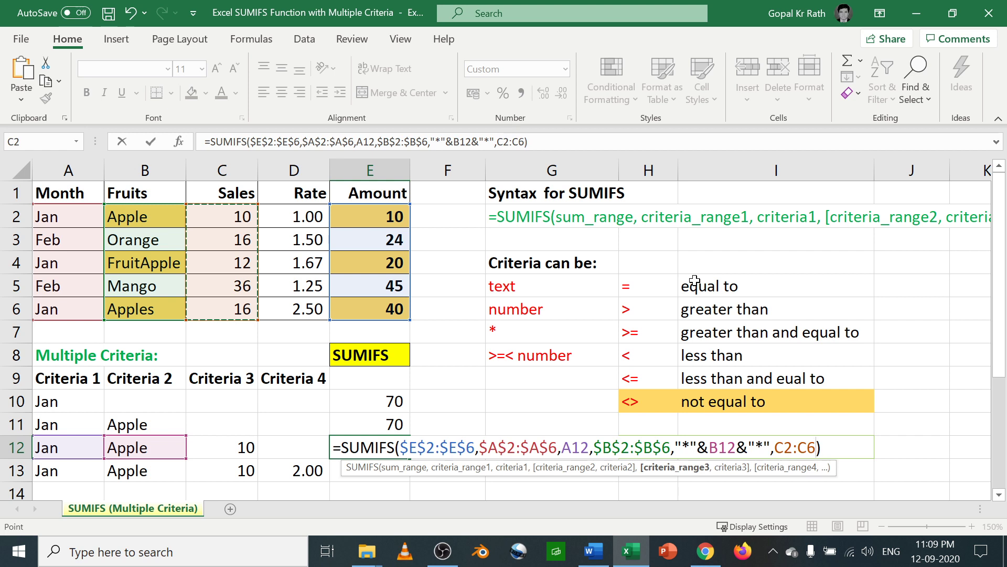
{"action": "type", "text": ",\">"}
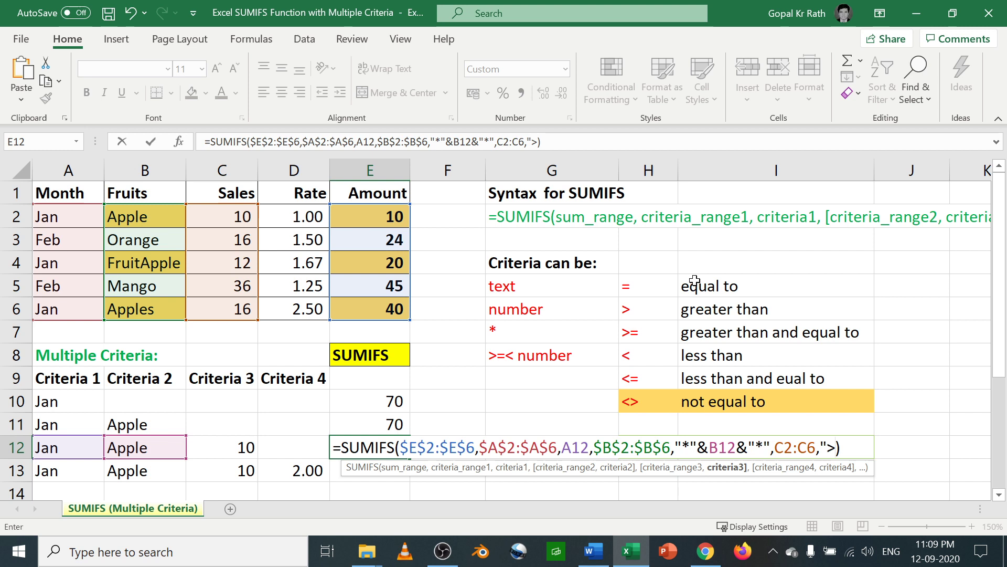
{"action": "type", "text": "10"}
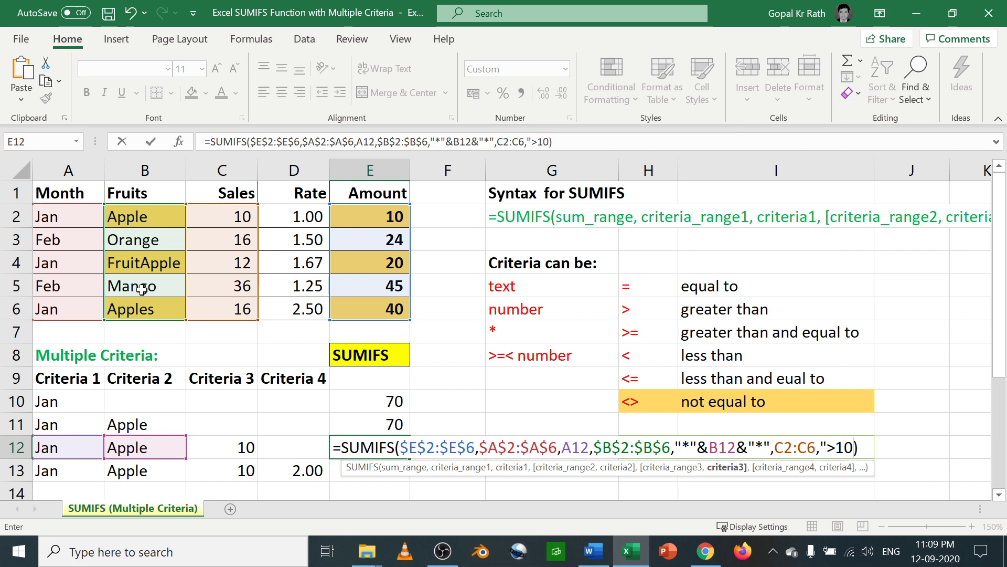
{"action": "mouse_move", "coordinate": [242, 311]}
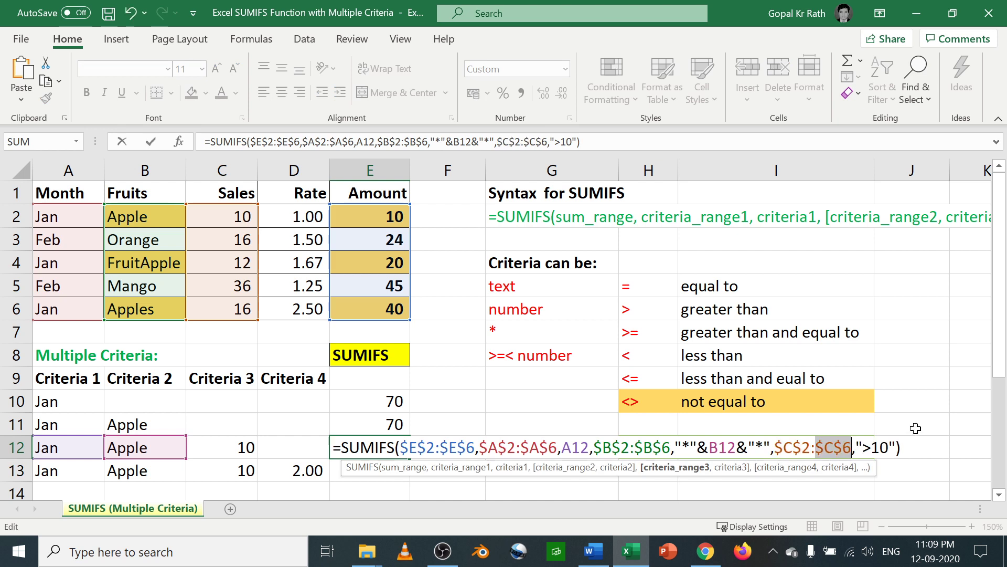
{"action": "key", "text": "Enter"}
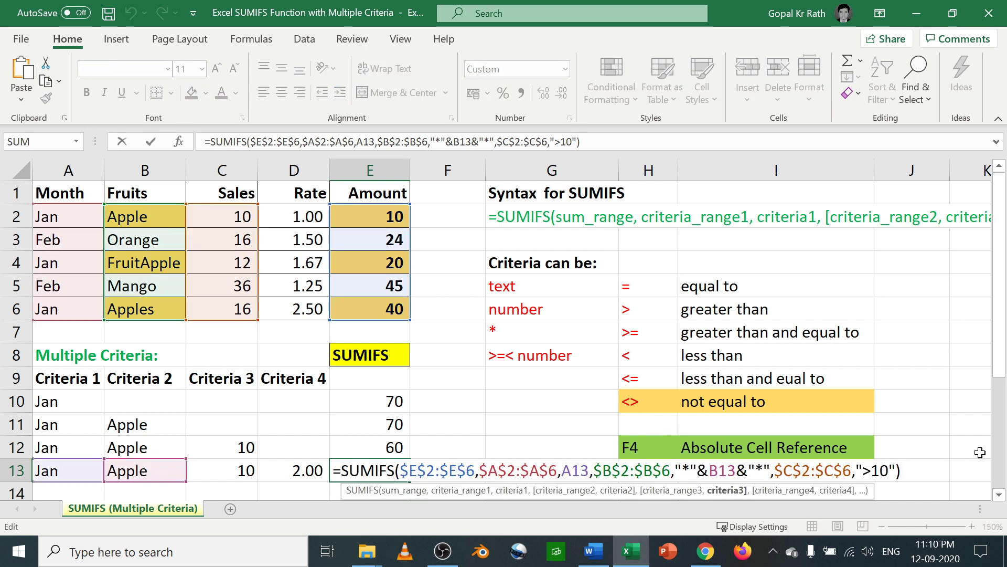
Add a Rate D2:D6 ">=2" criterion to the E13 formula, returning 40
{"action": "type", "text": ","}
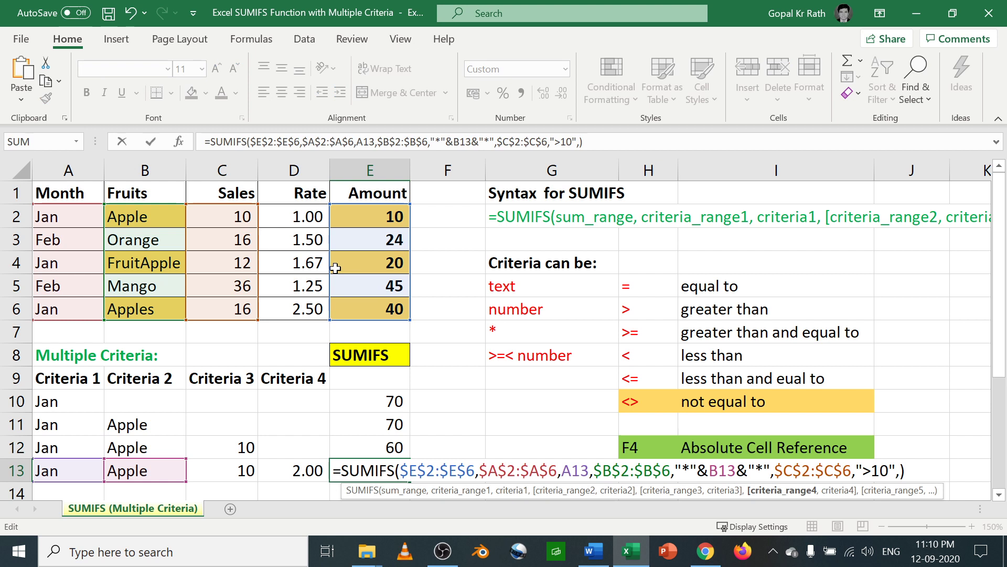
{"action": "left_click_drag", "start_coordinate": [294, 217], "coordinate": [294, 309]}
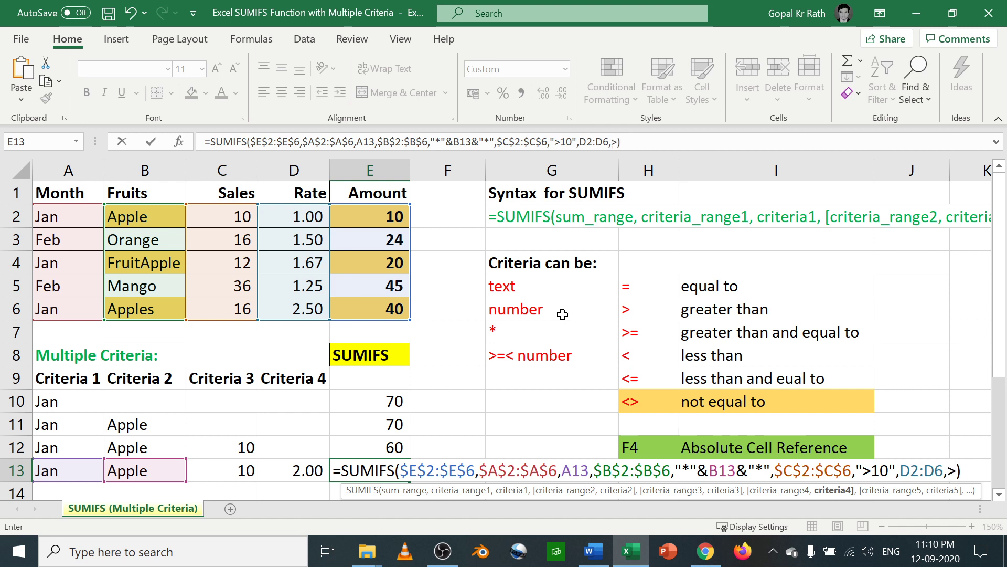
{"action": "type", "text": "="}
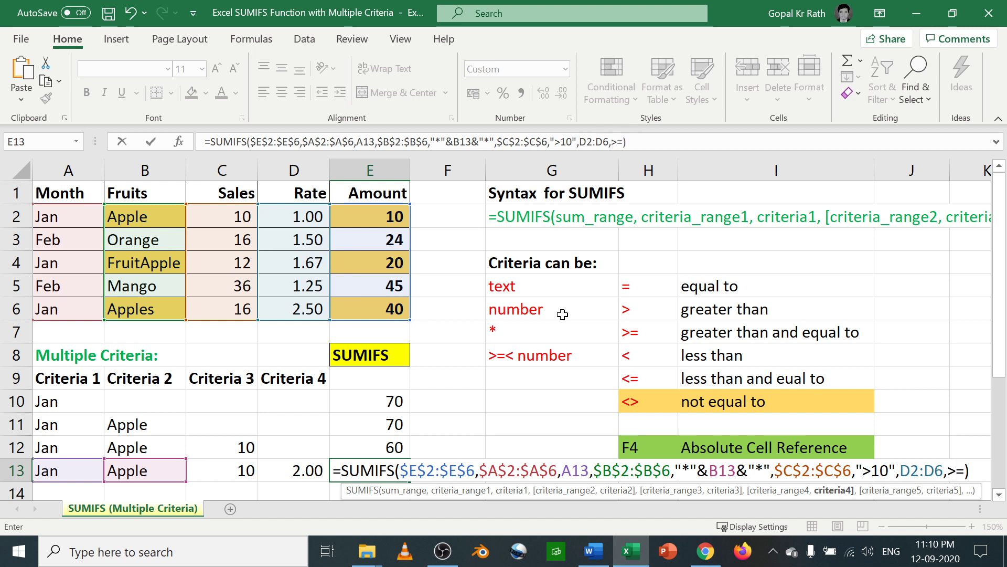
{"action": "type", "text": "2"}
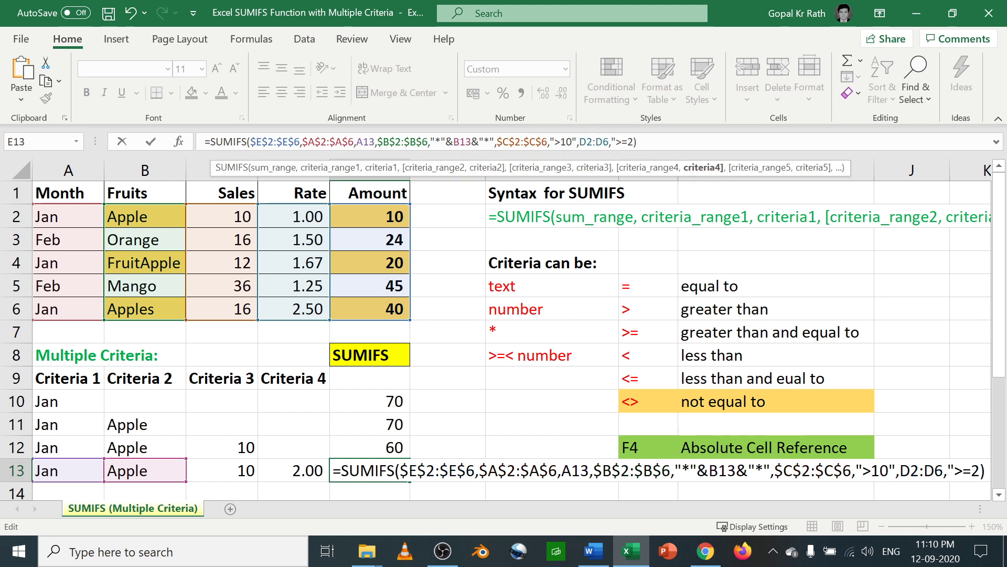
{"action": "left_click", "coordinate": [632, 142]}
{"action": "type", "text": "\""}
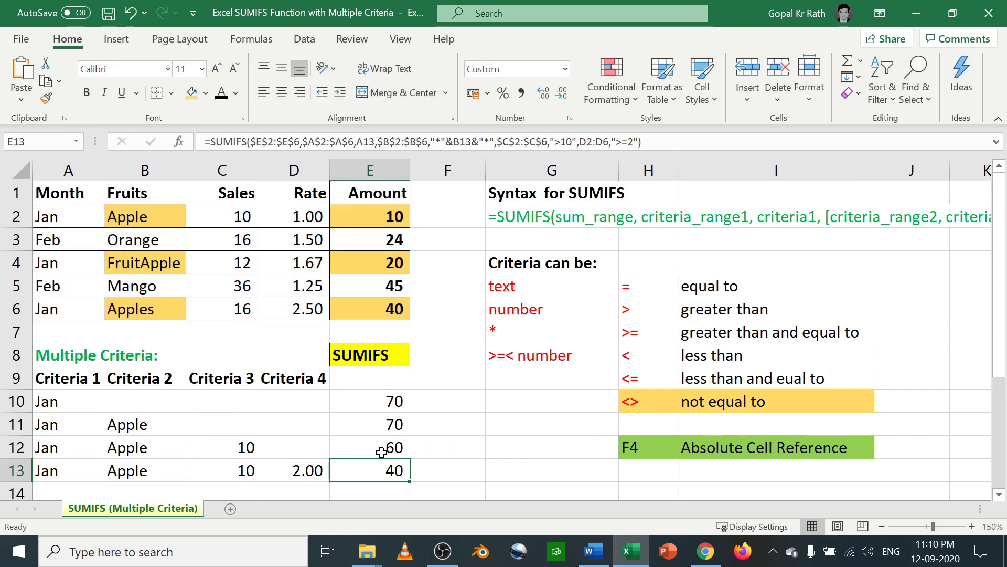
{"action": "mouse_move", "coordinate": [261, 452]}
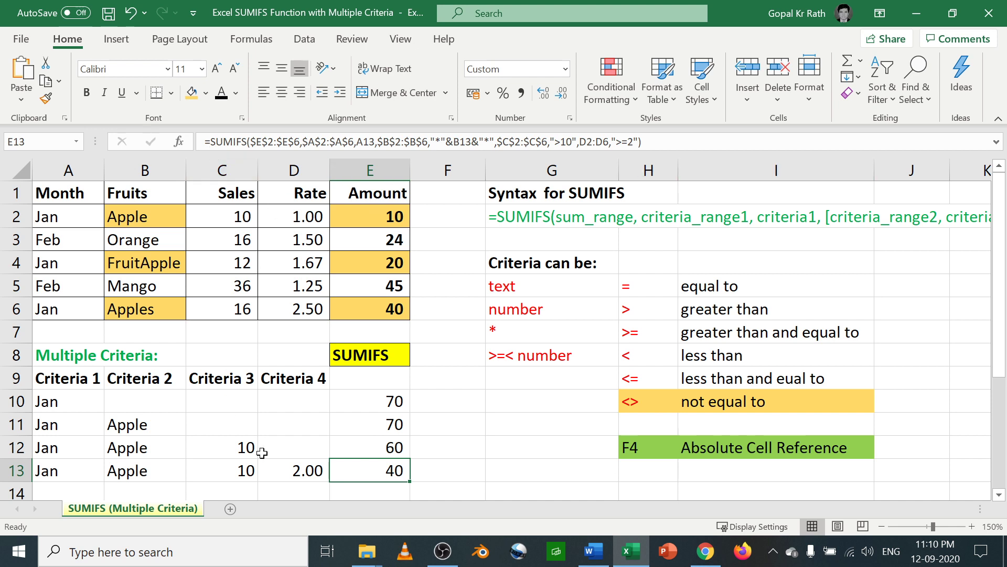
{"action": "mouse_move", "coordinate": [57, 311]}
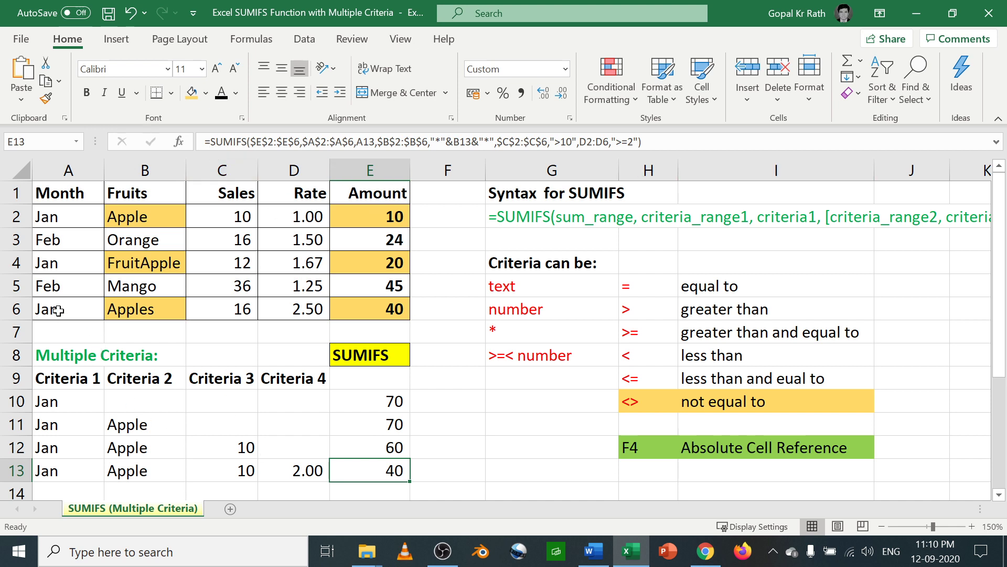
{"action": "mouse_move", "coordinate": [207, 292]}
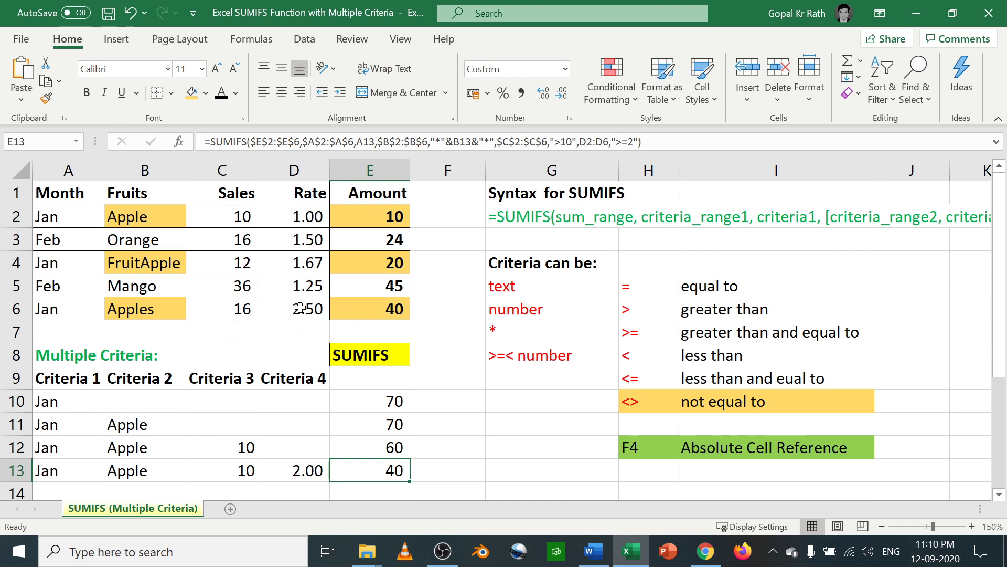
{"action": "mouse_move", "coordinate": [357, 396]}
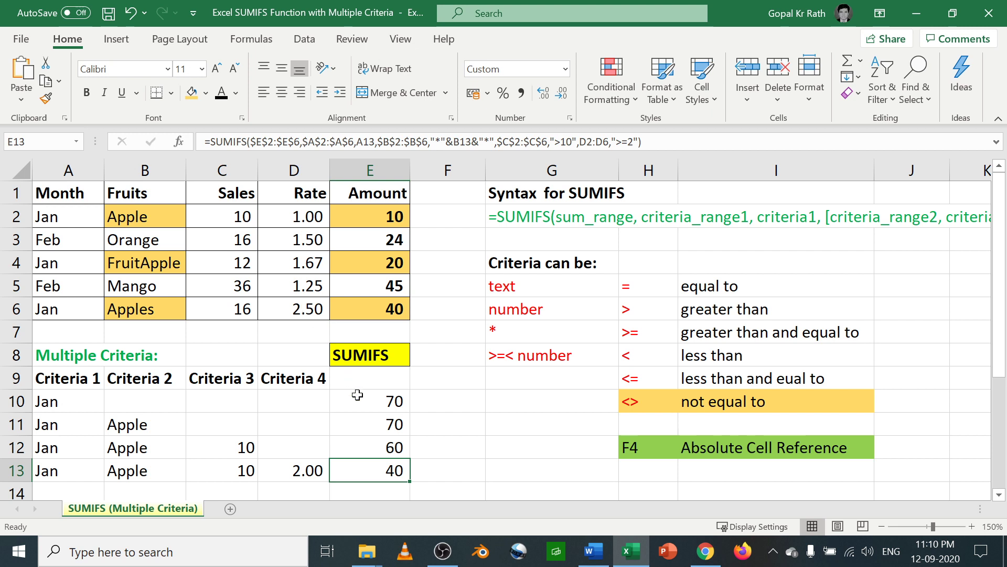